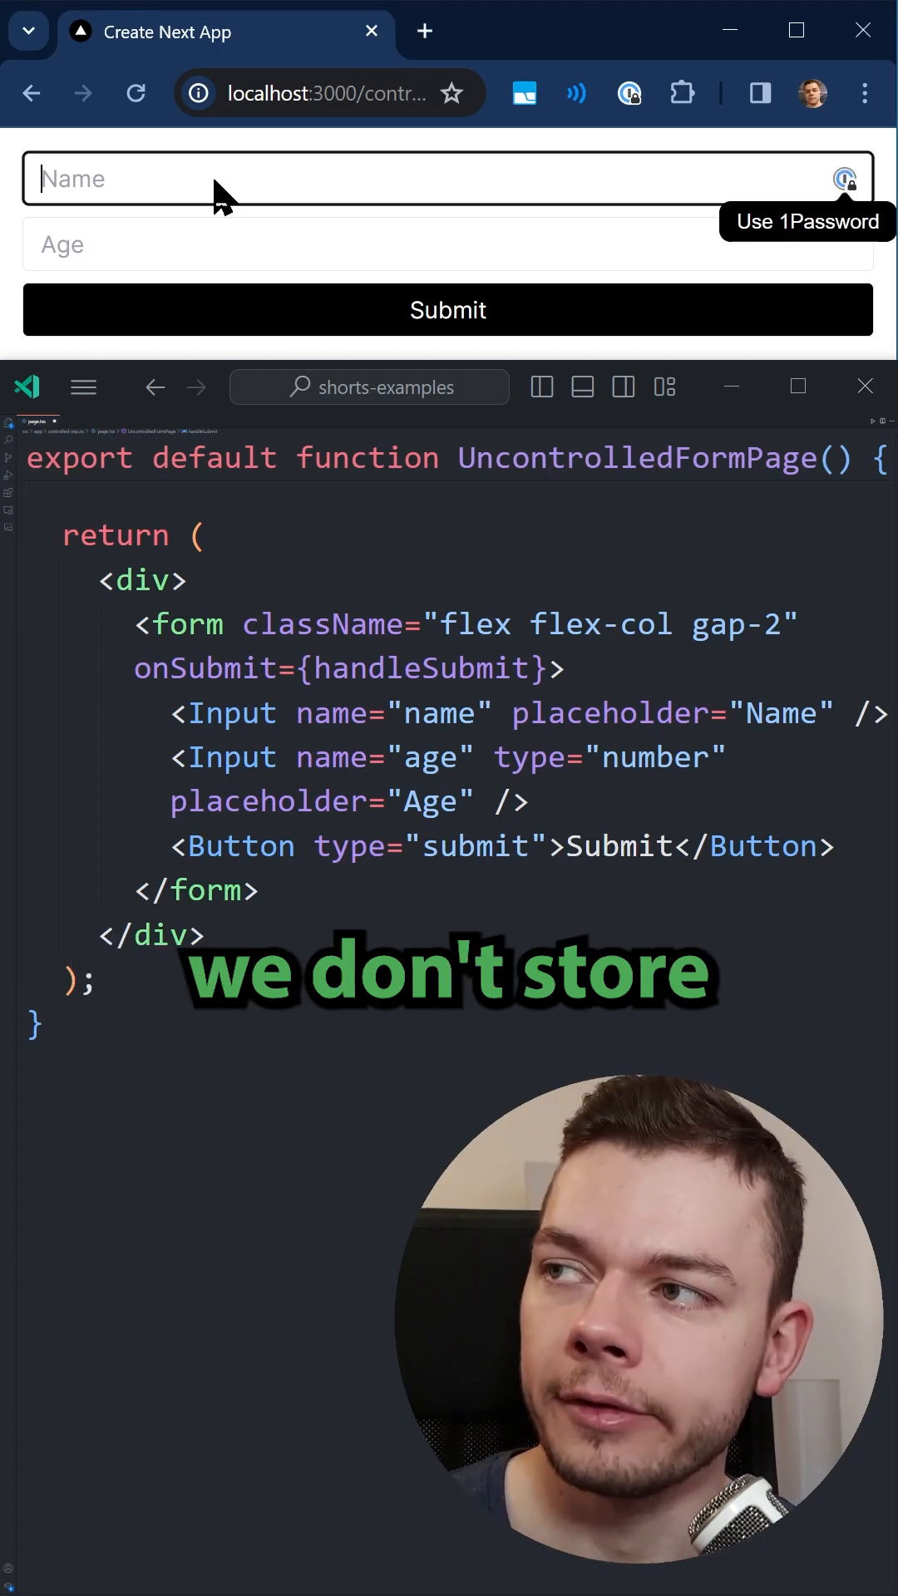
# Submit the uncontrolled form with name Florian and age 33, then dismiss the values alert.
pyautogui.write('Florian')
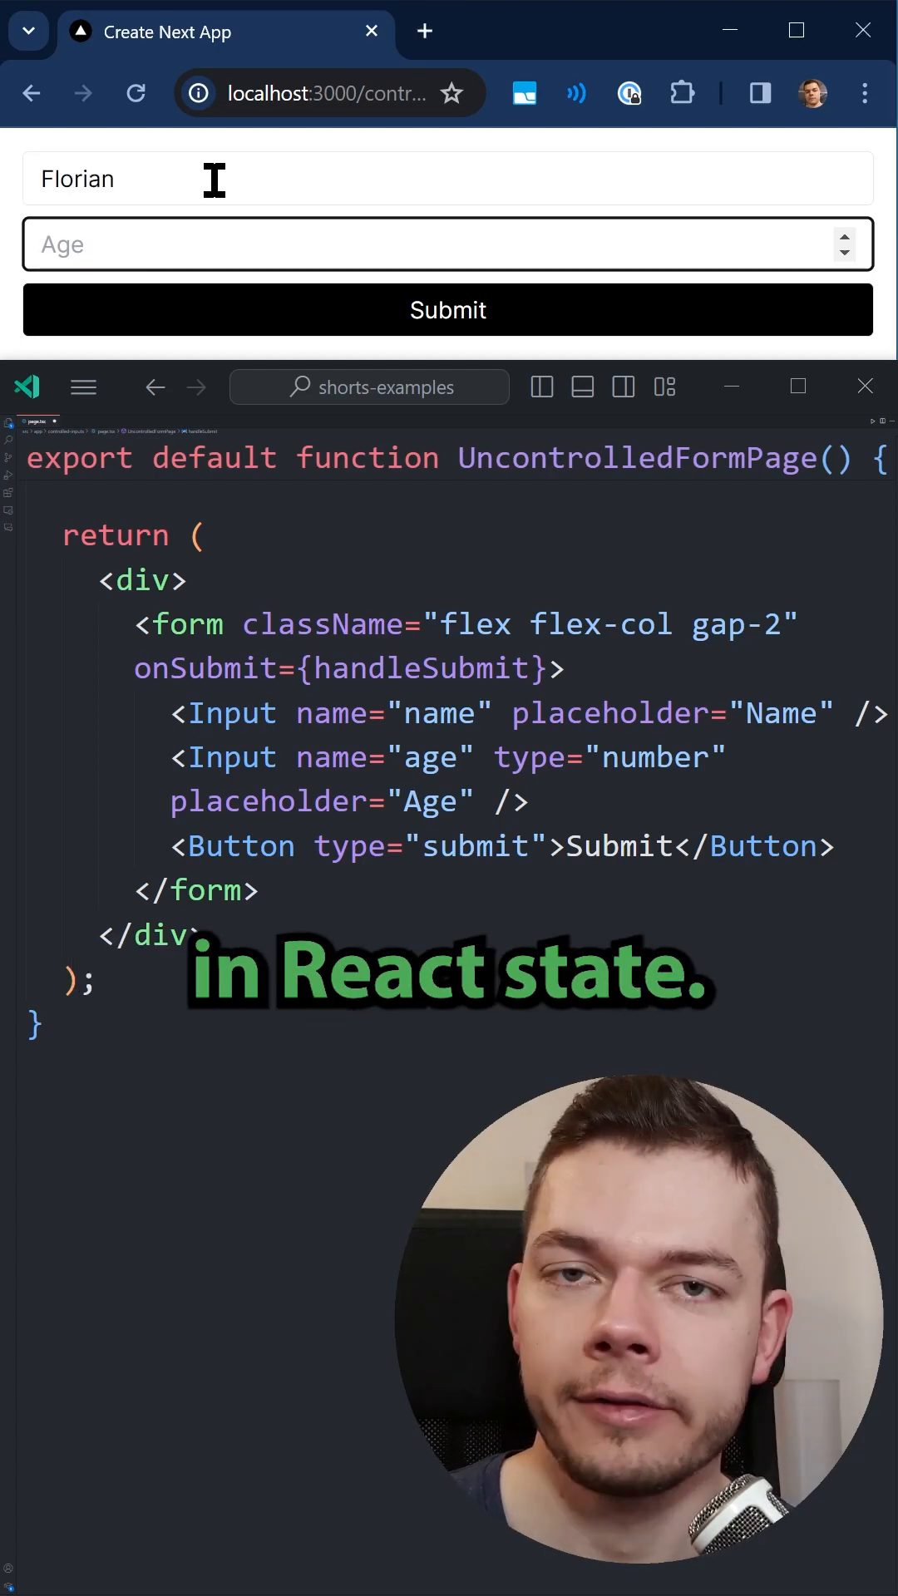
pyautogui.write('33')
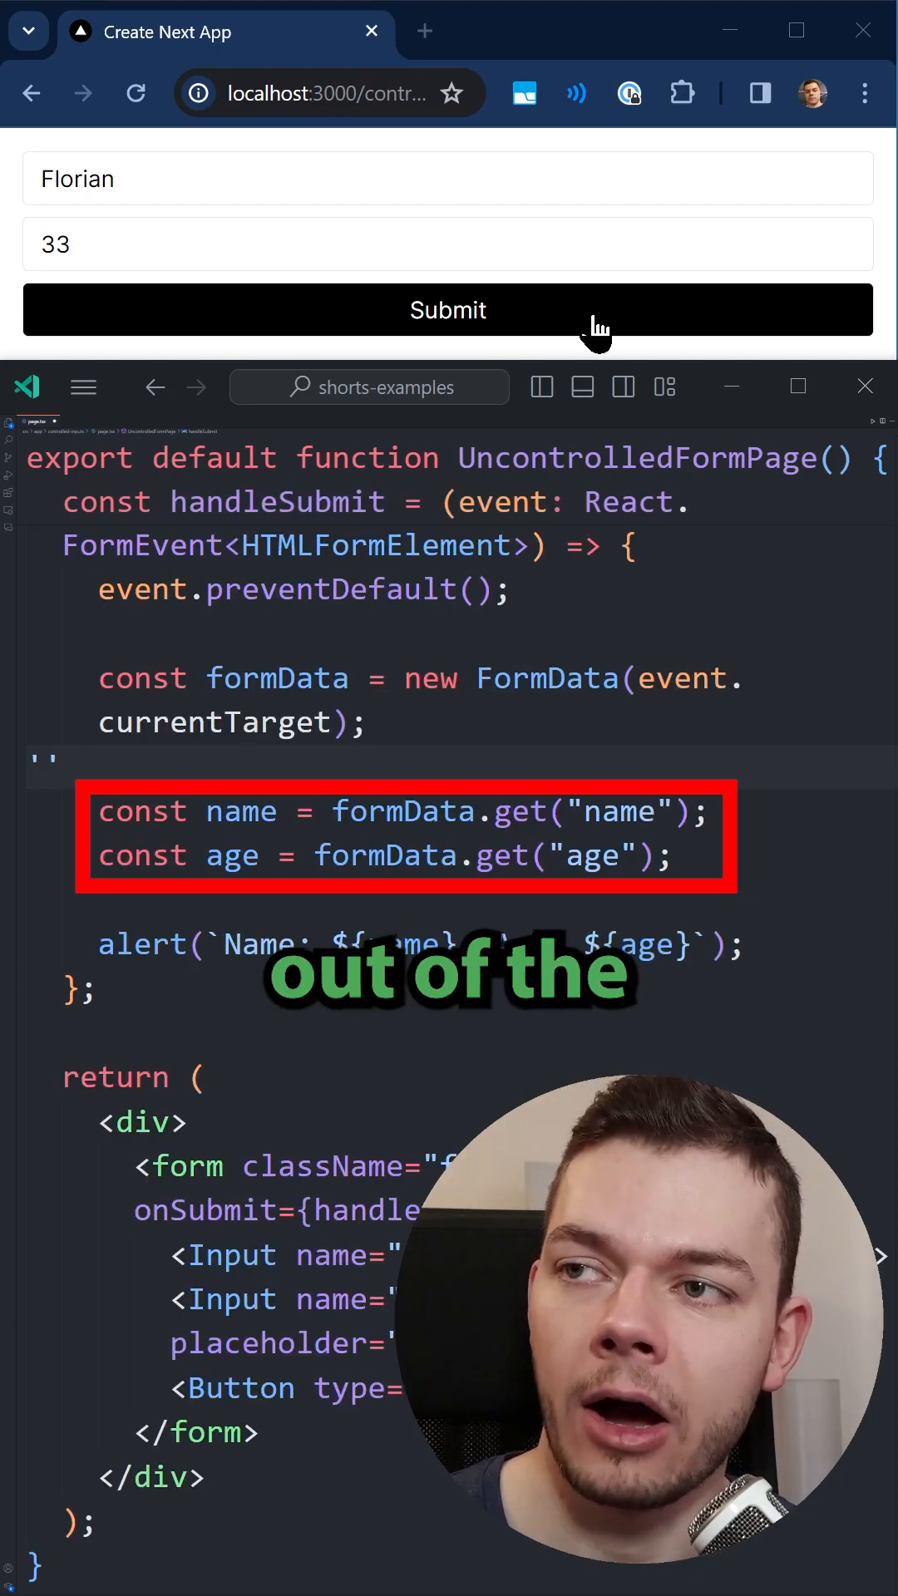
pyautogui.click(447, 309)
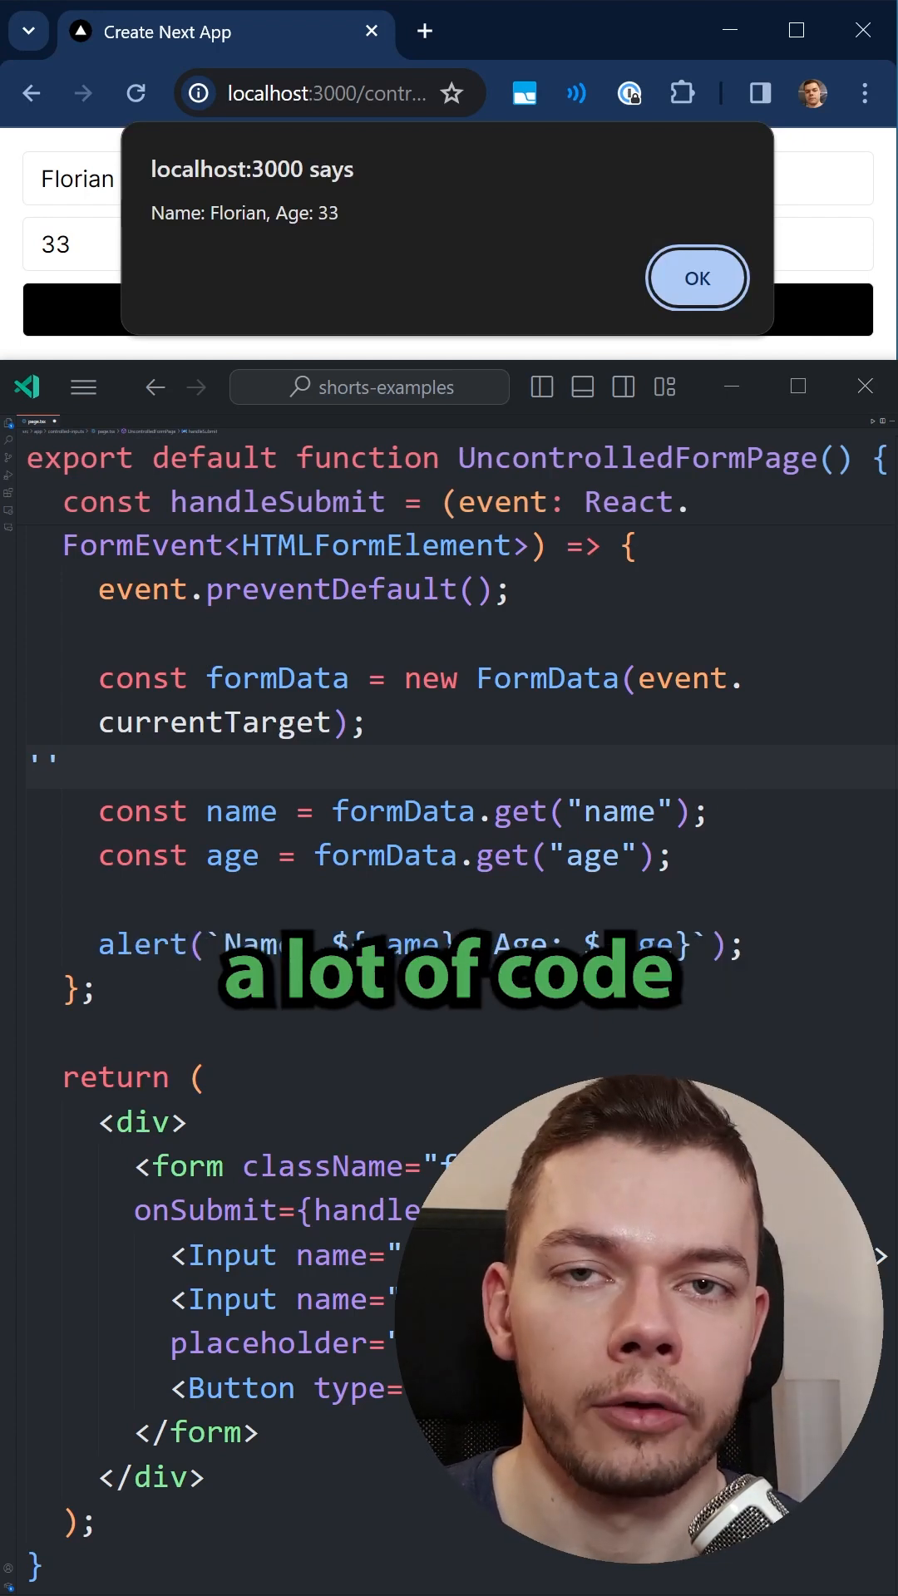
pyautogui.click(697, 278)
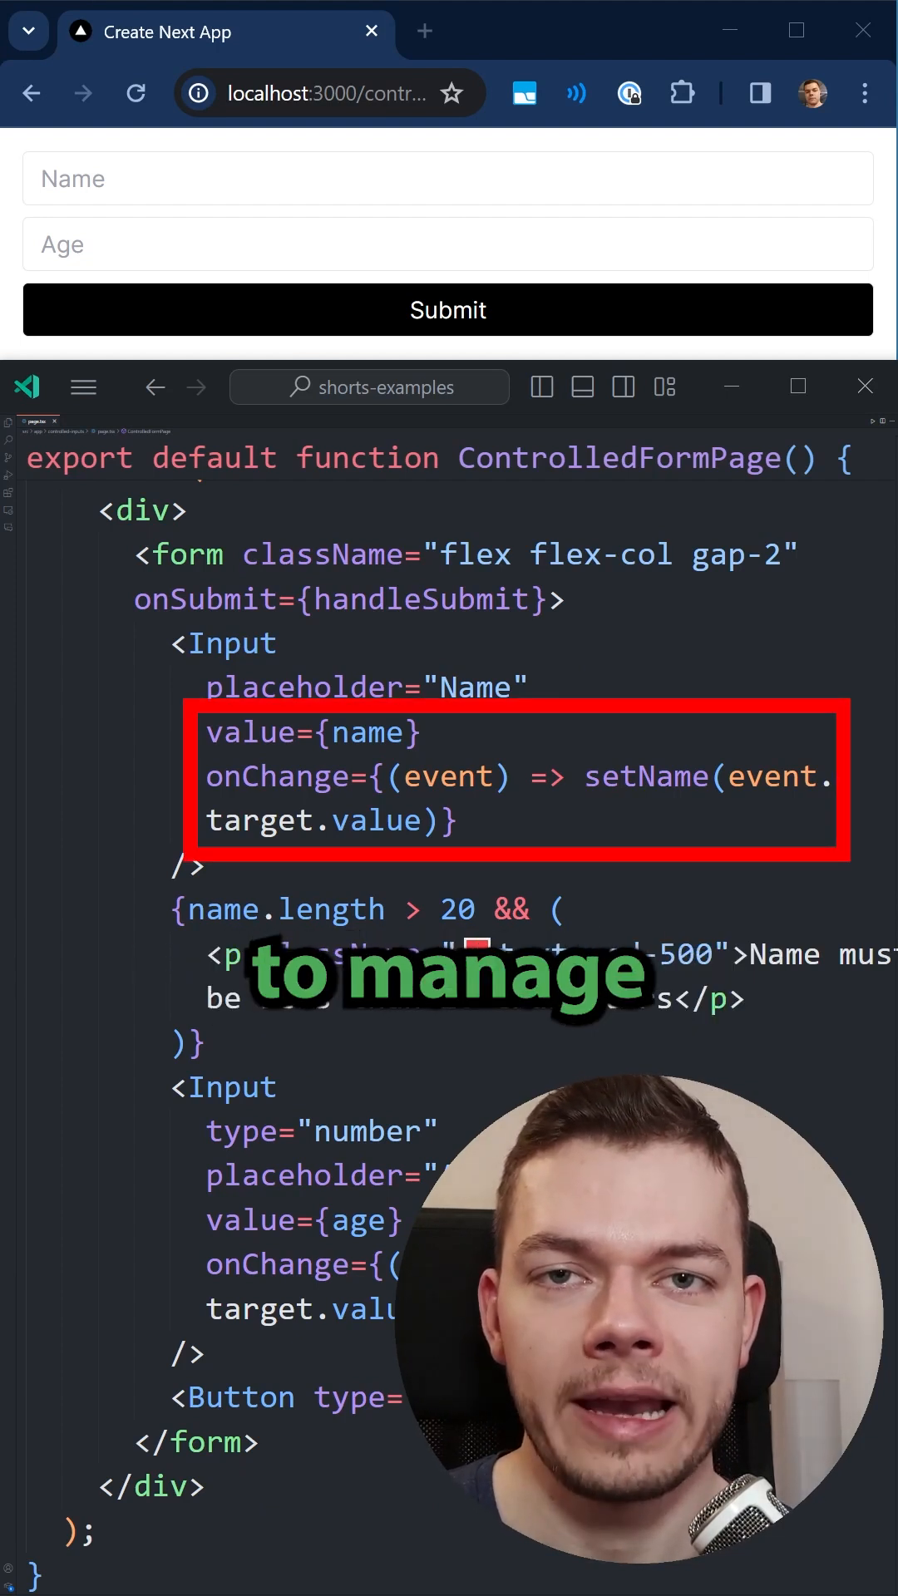
# Enter a long run of s characters as the Name in the controlled form.
pyautogui.write('s')
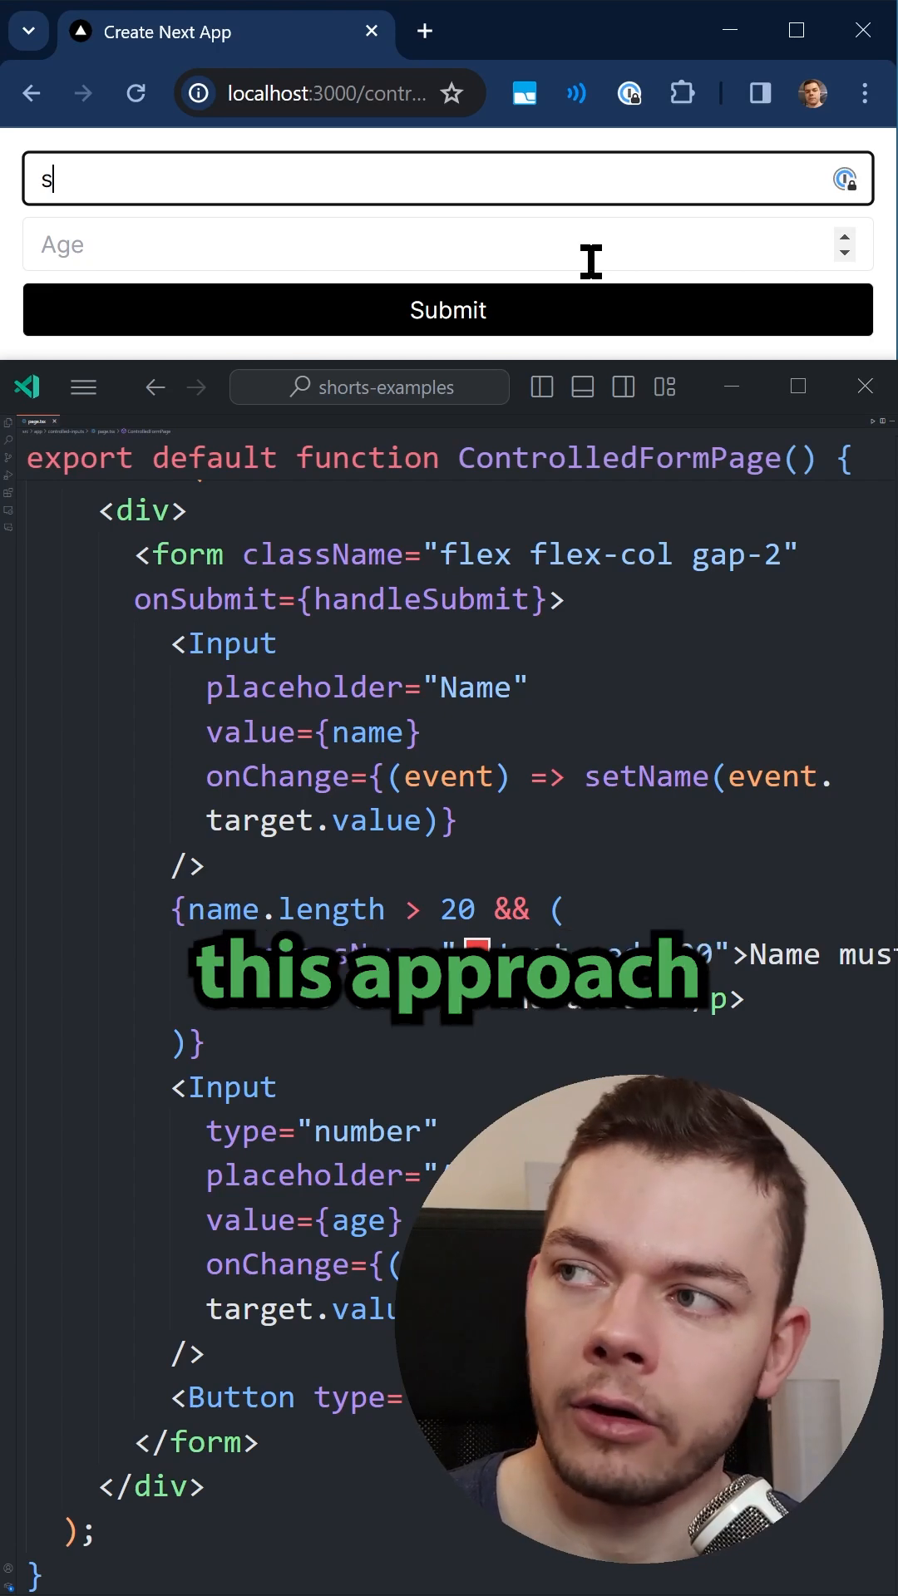
pyautogui.write('ssssssssssssssss')
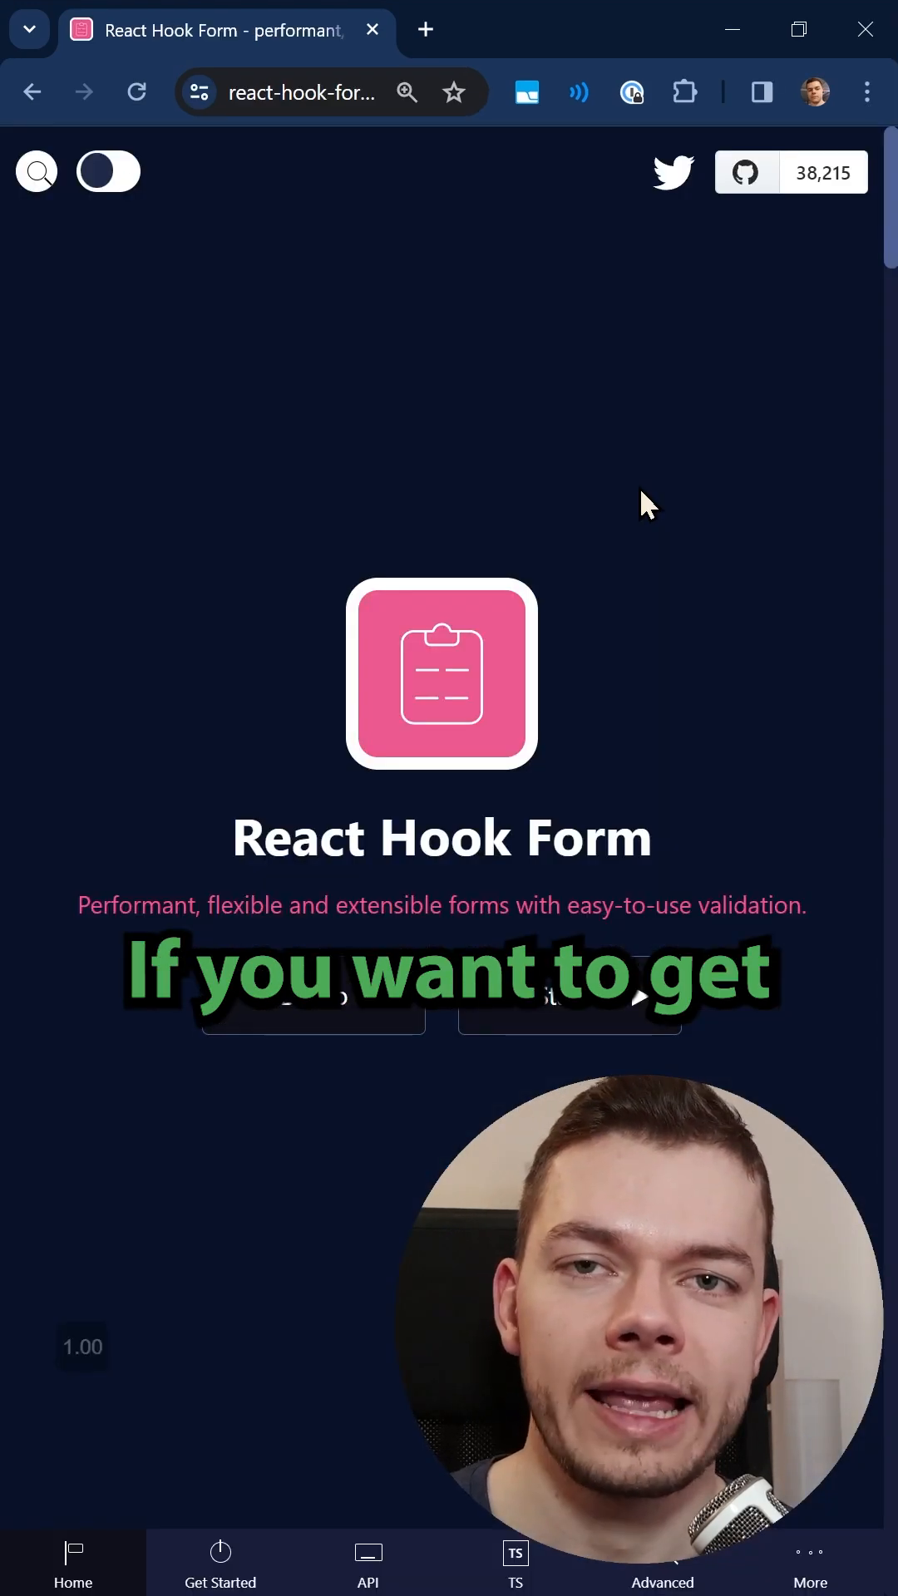
# Scroll the homepage down to the Performance and Adoptable feature sections.
pyautogui.scroll(-3)
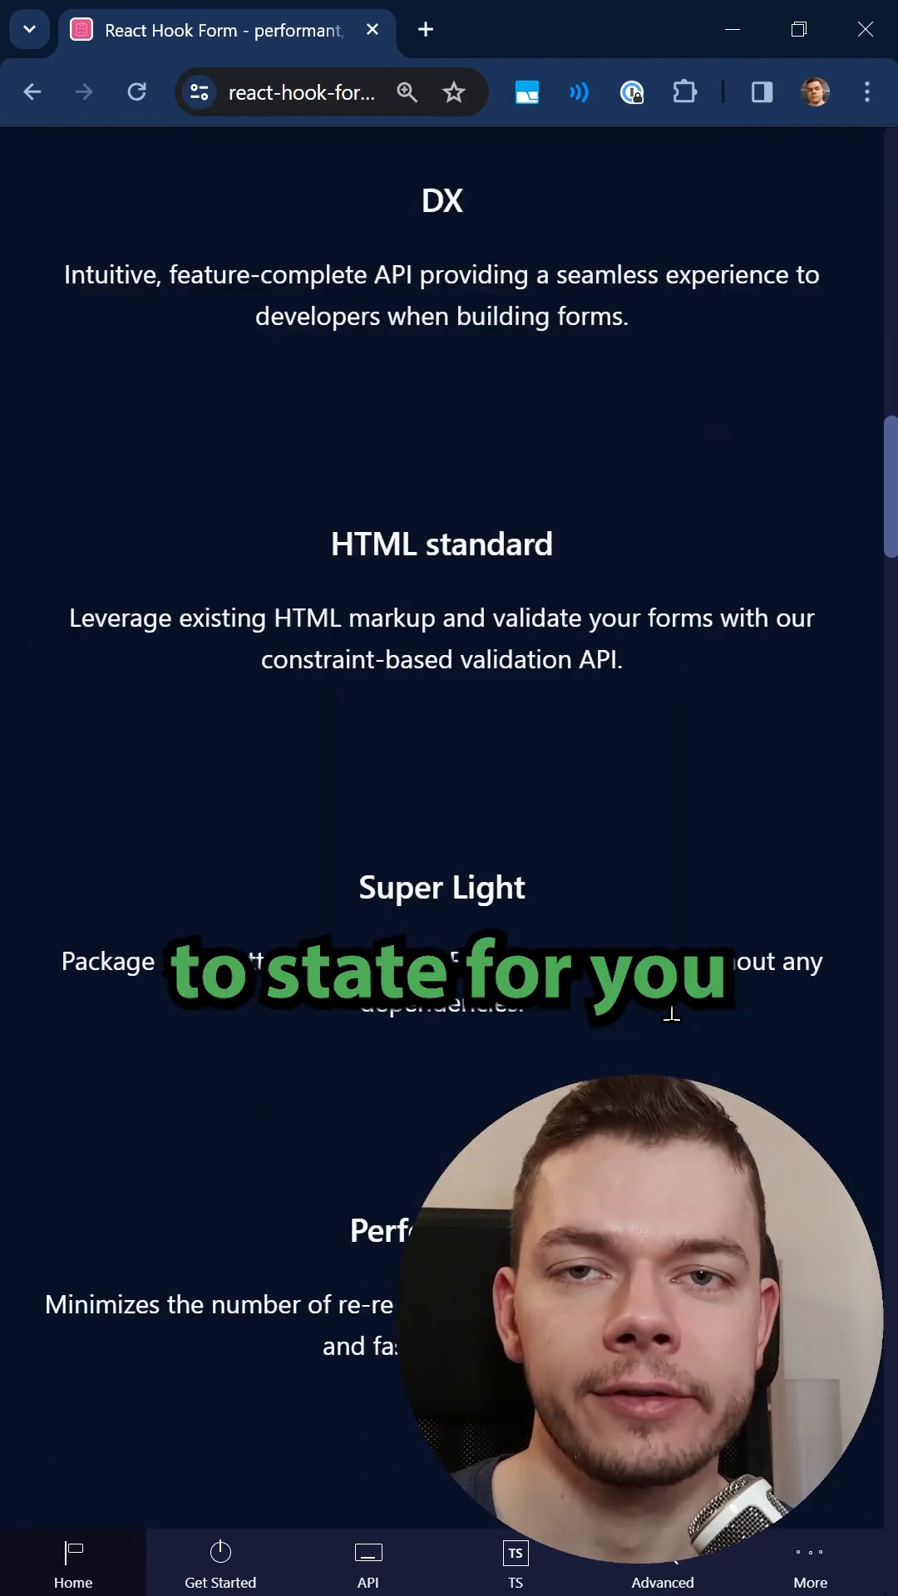
pyautogui.scroll(-3)
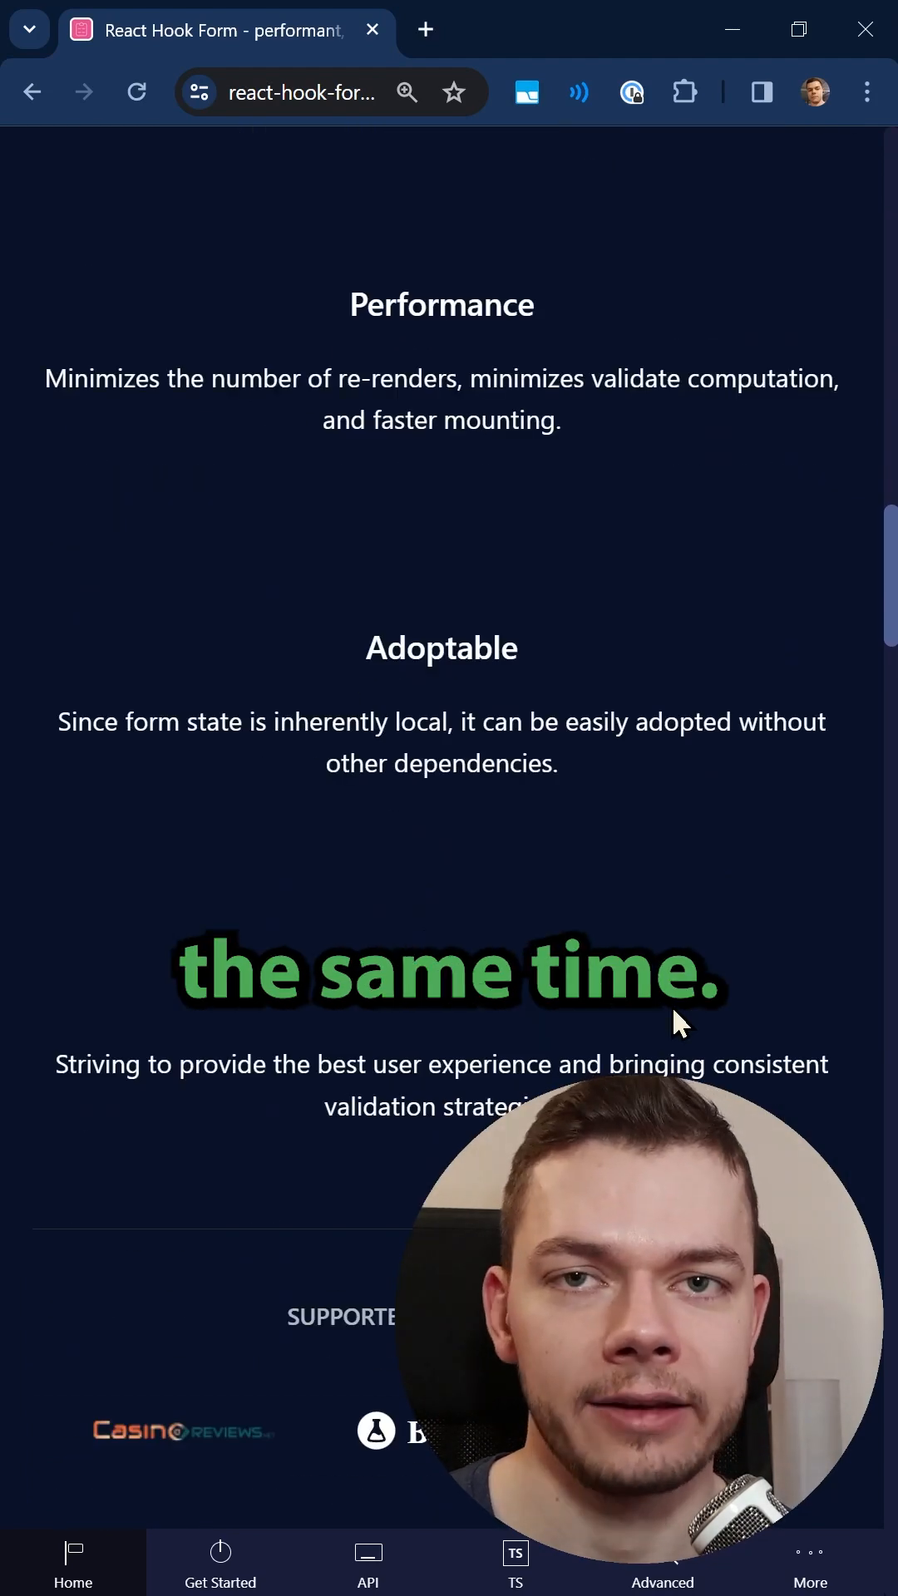